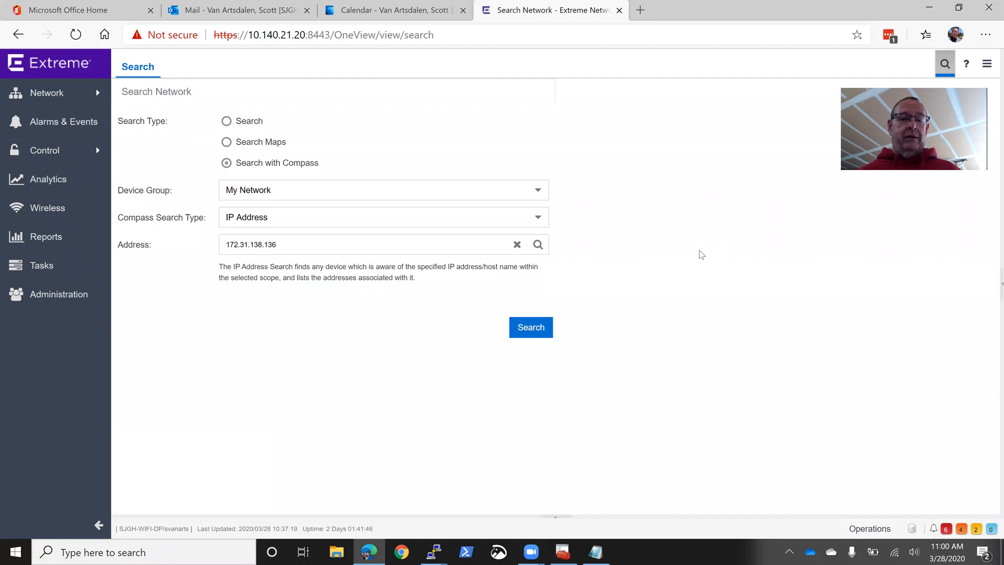
mouse_move(448, 341)
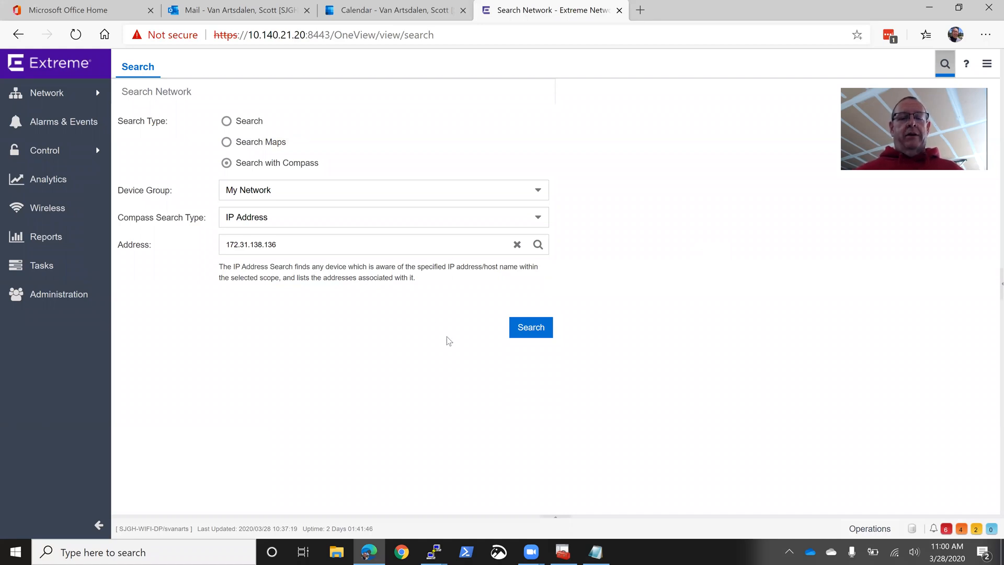
mouse_move(417, 332)
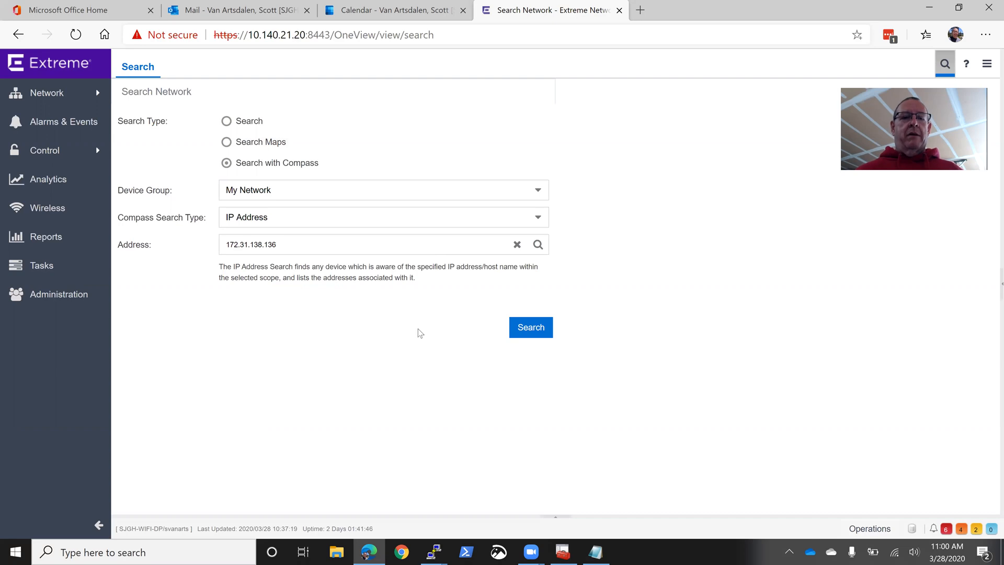
mouse_move(530, 328)
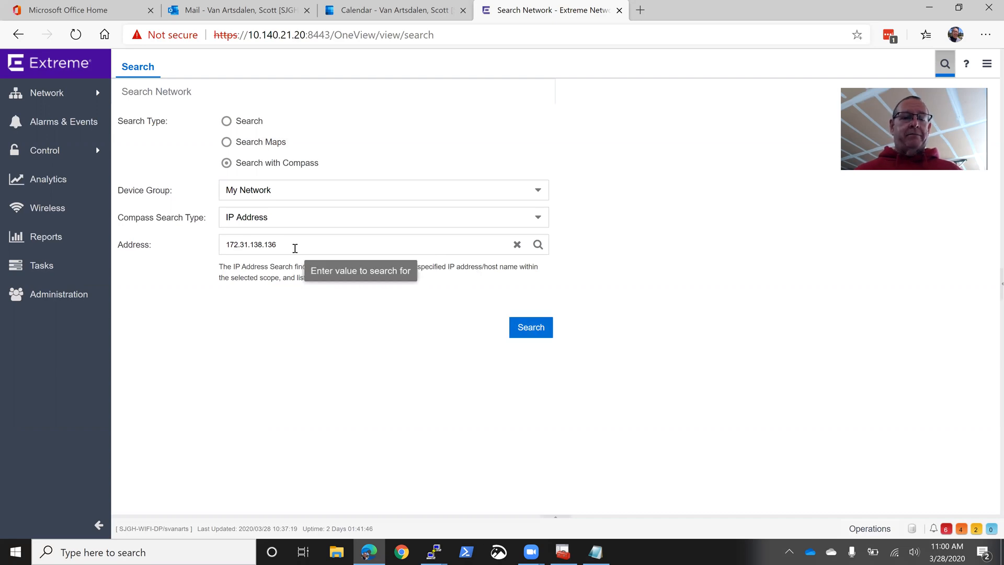
Step: Run the Compass search for workstation IP 172.31.138.136, bringing up its results tab
left_click(377, 244)
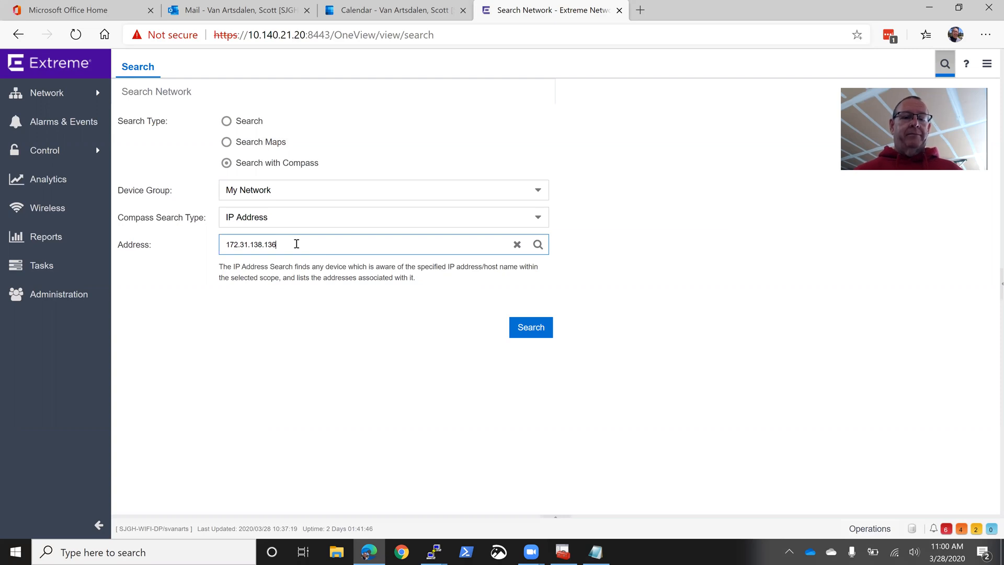
mouse_move(362, 285)
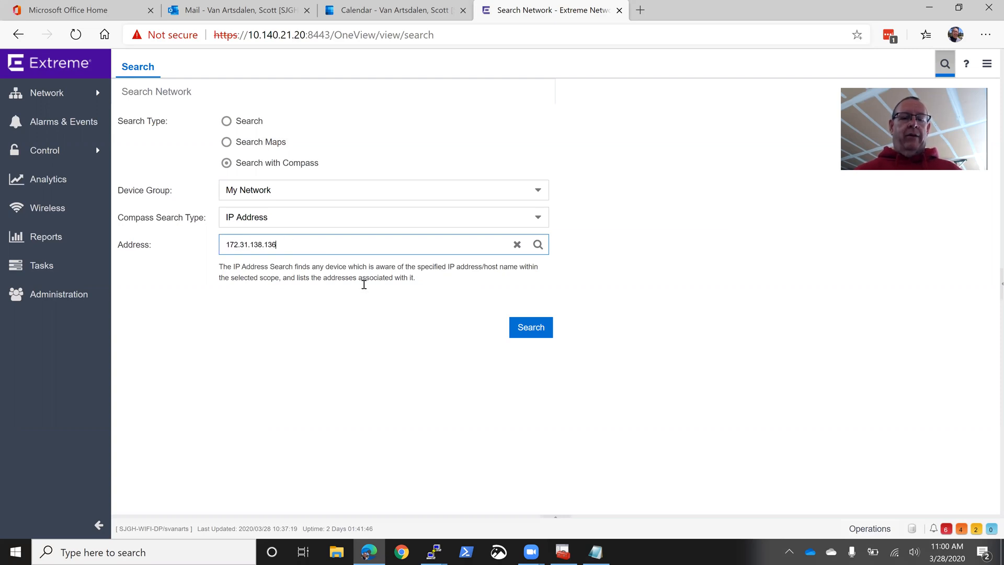
left_click(530, 327)
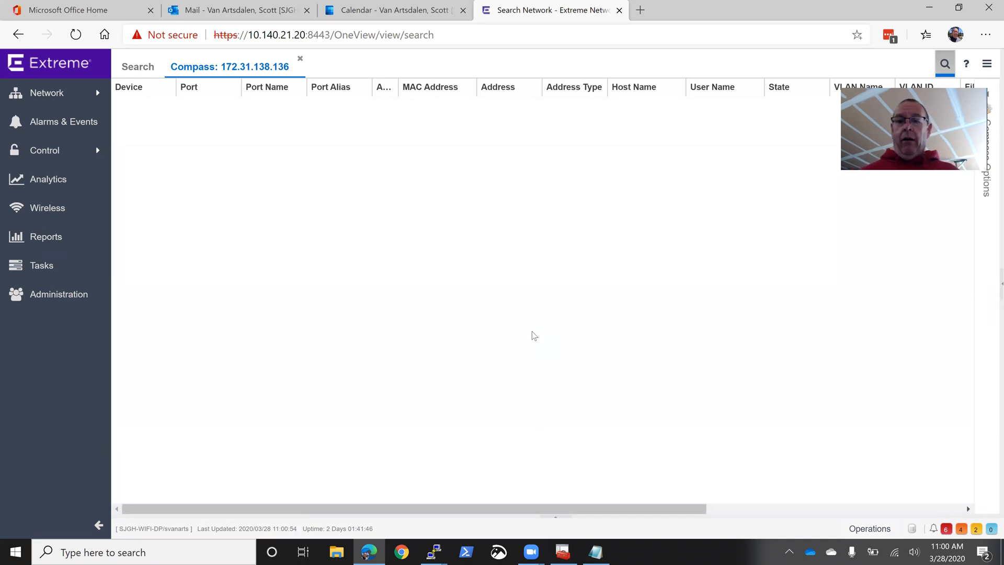
mouse_move(486, 379)
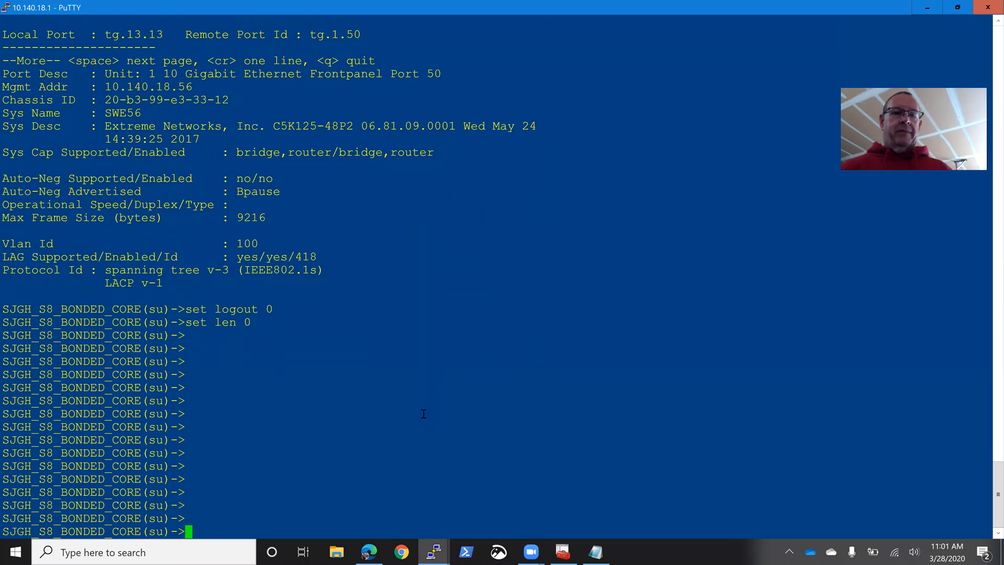
Step: On the core switch, set len 0 and show the ARP entry for 172.31.138.136, resolved via lag.0.3
type("set len 0")
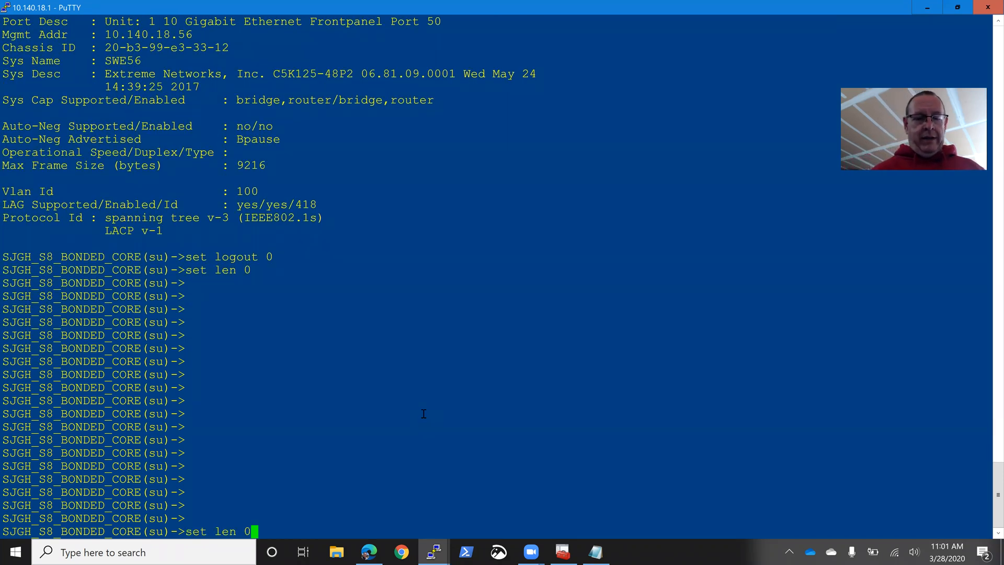
type("show lacp lag.0.3")
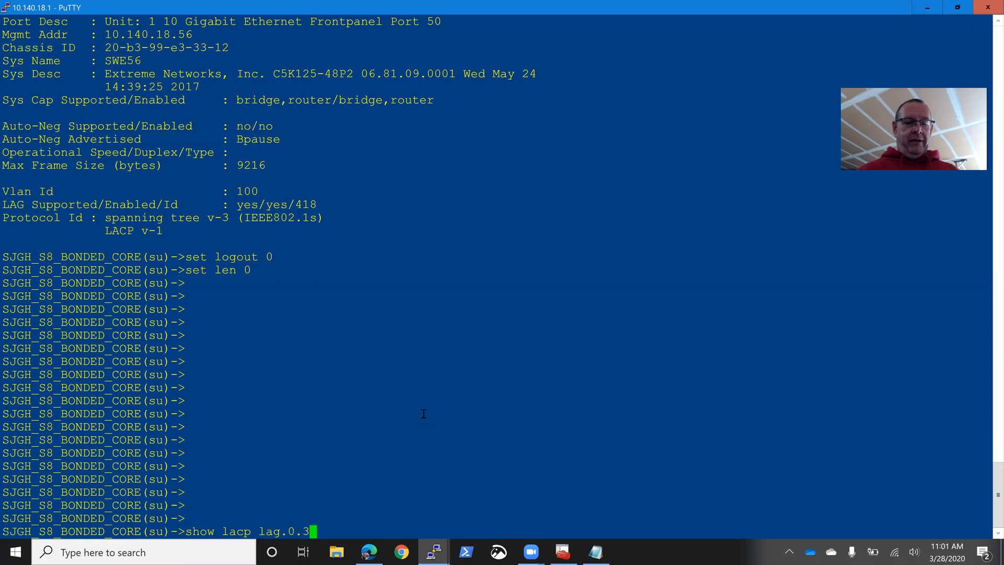
type("show arp 172.31.138.136")
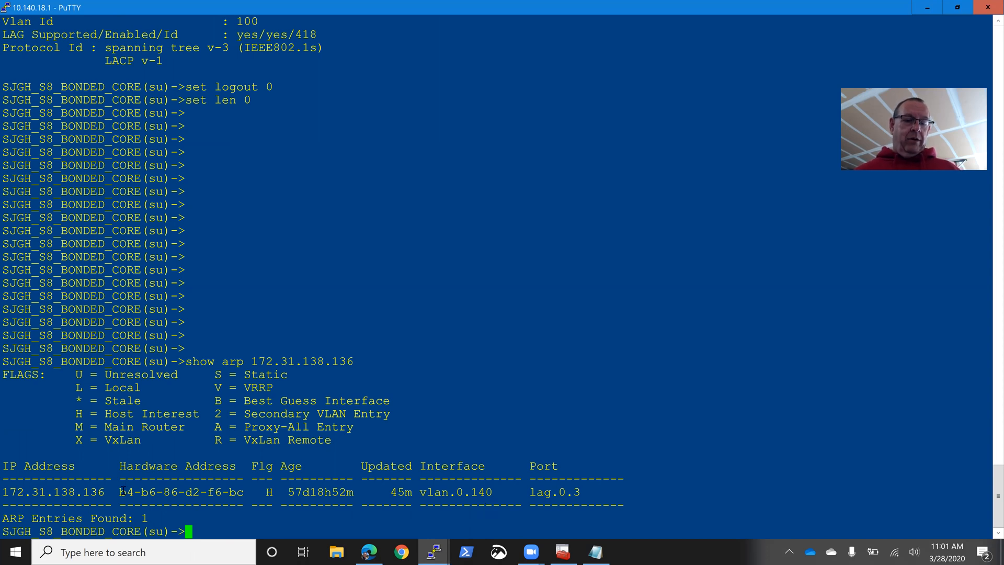
Step: Select the workstation MAC b4-b6-86-d2-f6-bc in the ARP output
left_click_drag(125, 491, 206, 492)
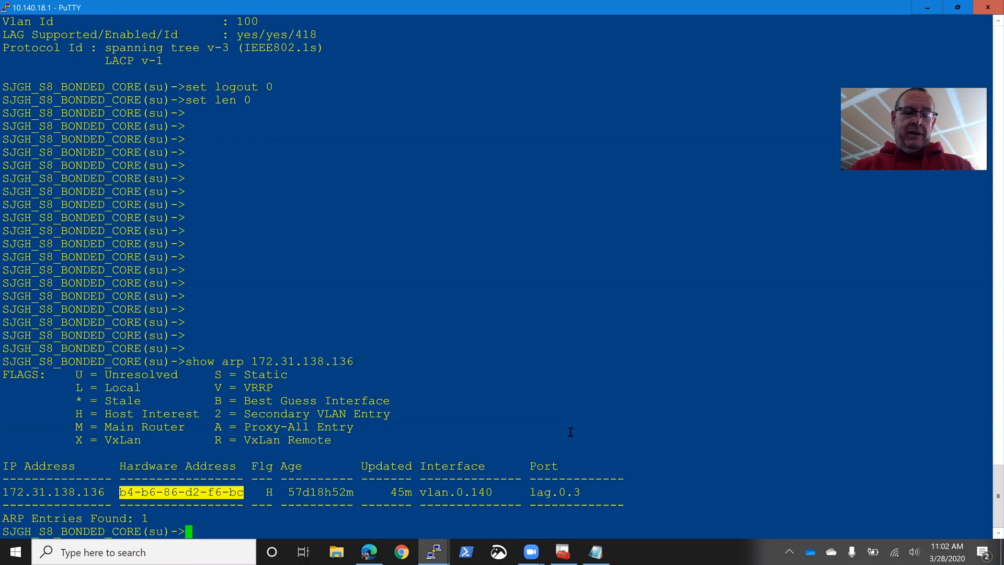
Step: Show LACP for lag.0.3, revealing attached ports tg.5.13 and tg.13.13, and begin the LLDP query
type("show lacp lag.0.3")
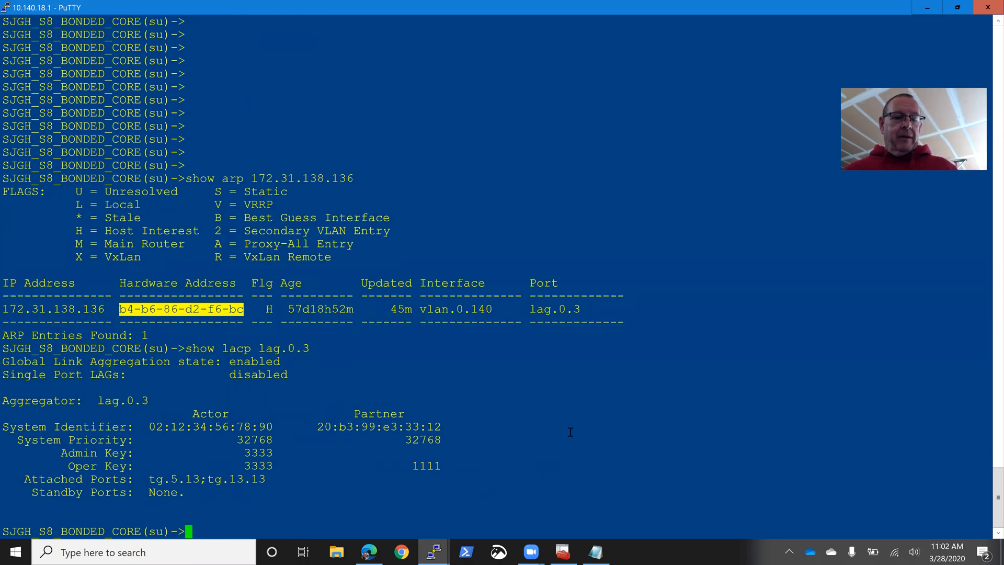
mouse_move(178, 463)
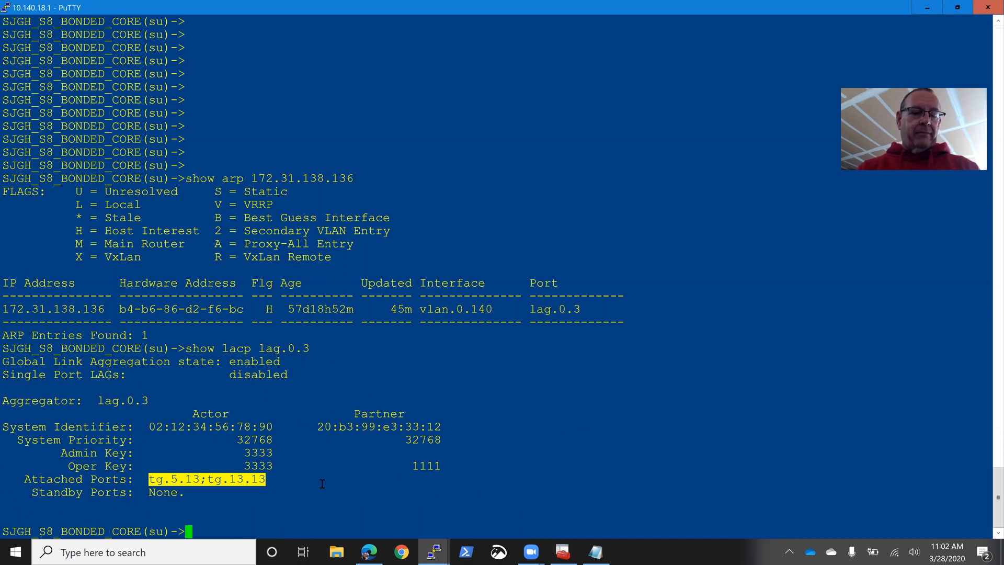
type("show lldp port remo")
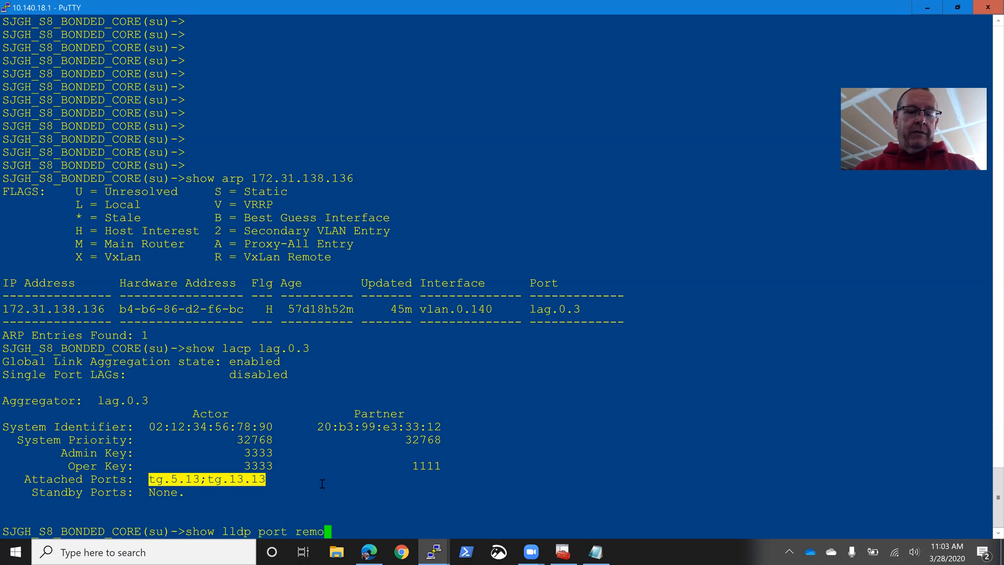
Step: Show LLDP remote-info for tg.5.13;tg.13.13, tracing to SWE56 at 10.140.18.56, and switch to its session
type("-info tg.5.13;tg.13.13")
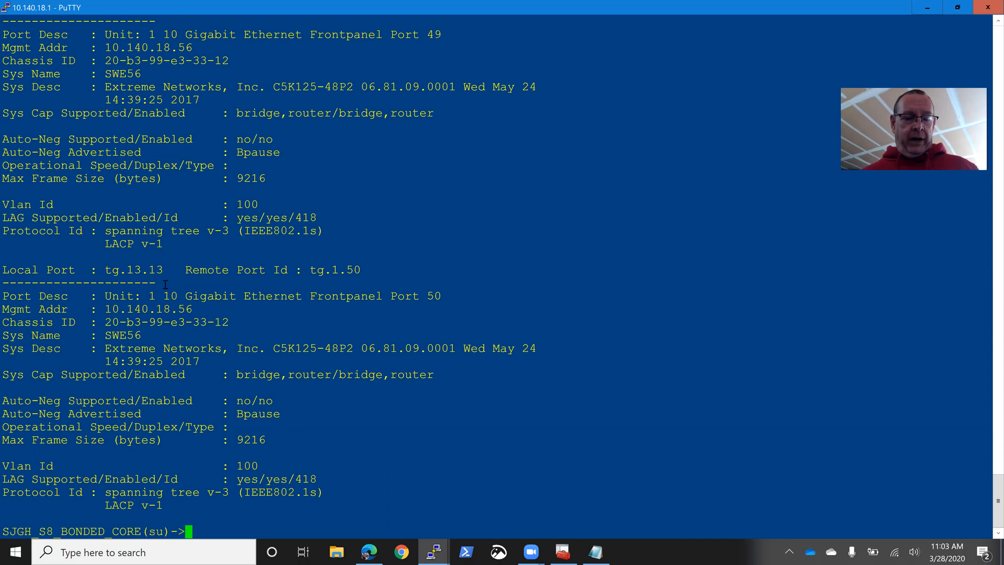
key("alt+tab")
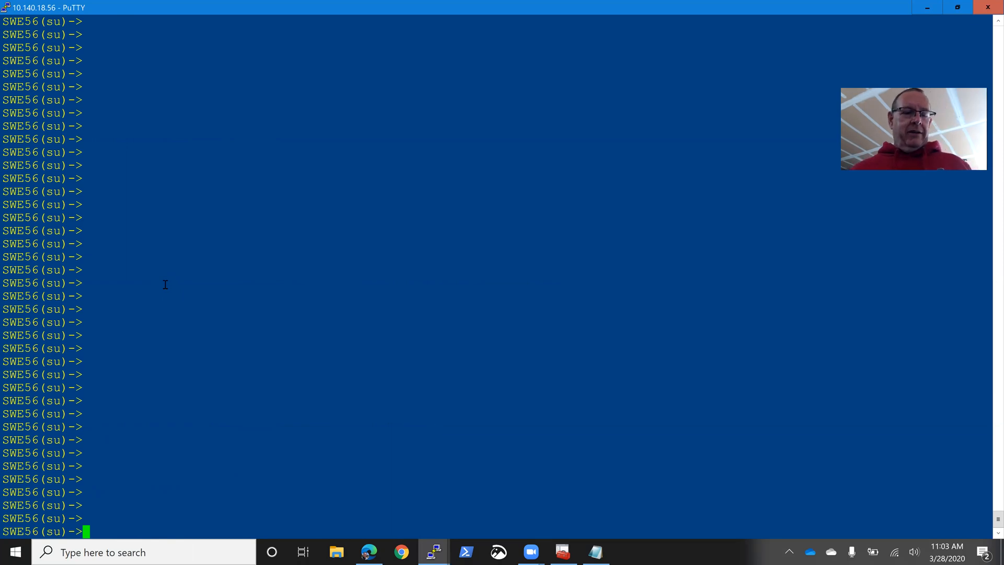
mouse_move(208, 287)
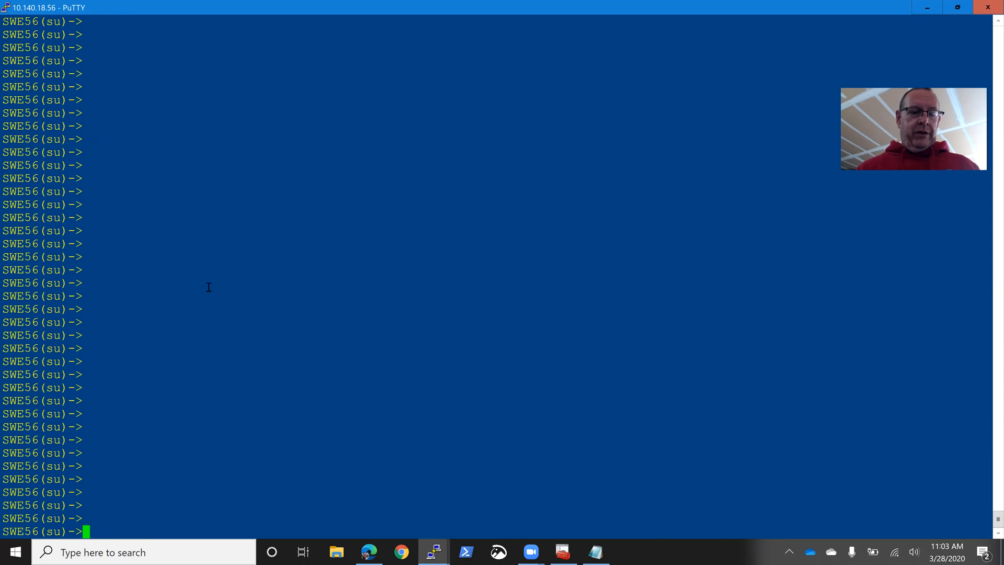
Step: On SWE56, look up MAC b4-b6-86-d2-f6-bc with 'show mac address', finding it on ge.1.13, FID 140
type("show ma")
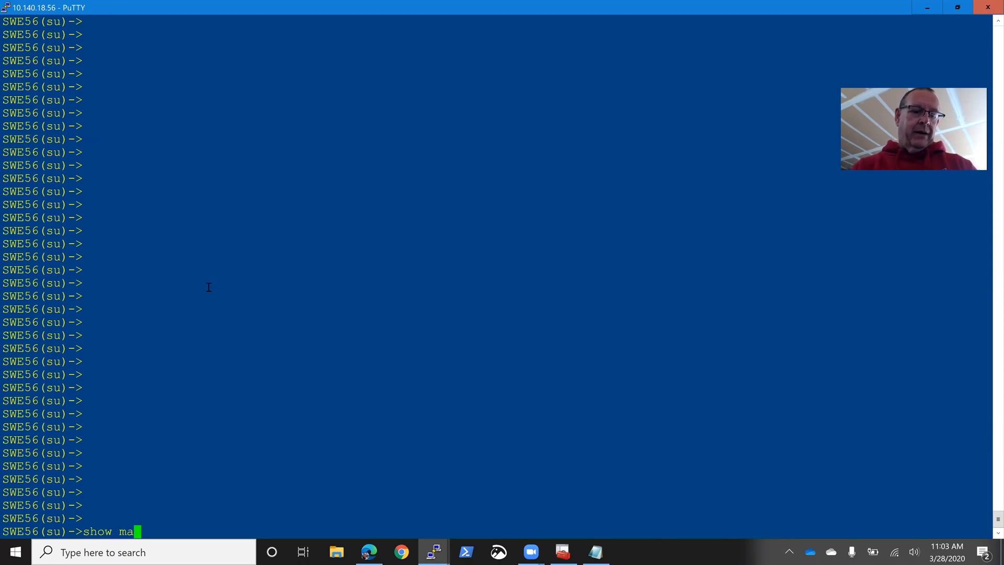
type("c ?")
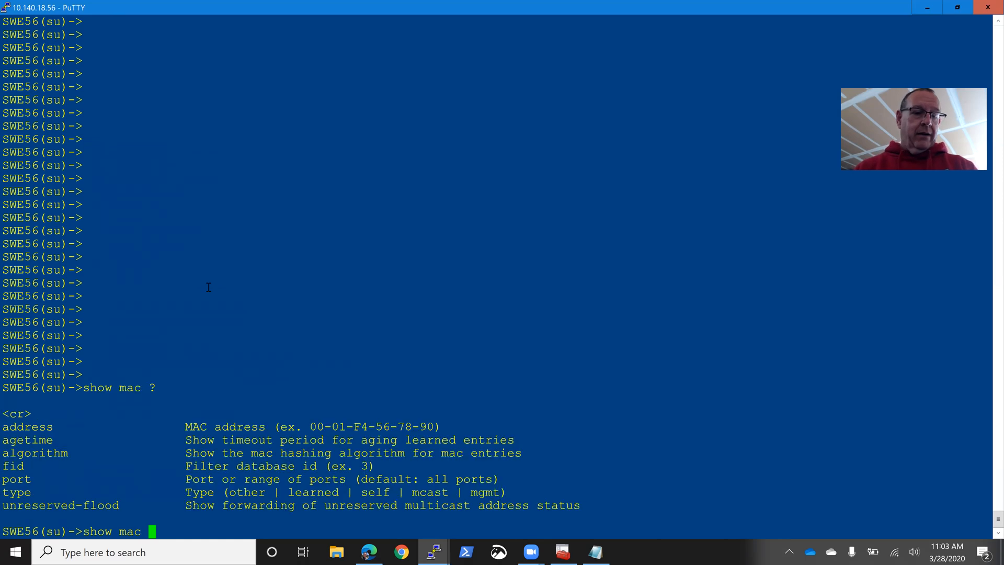
type("address")
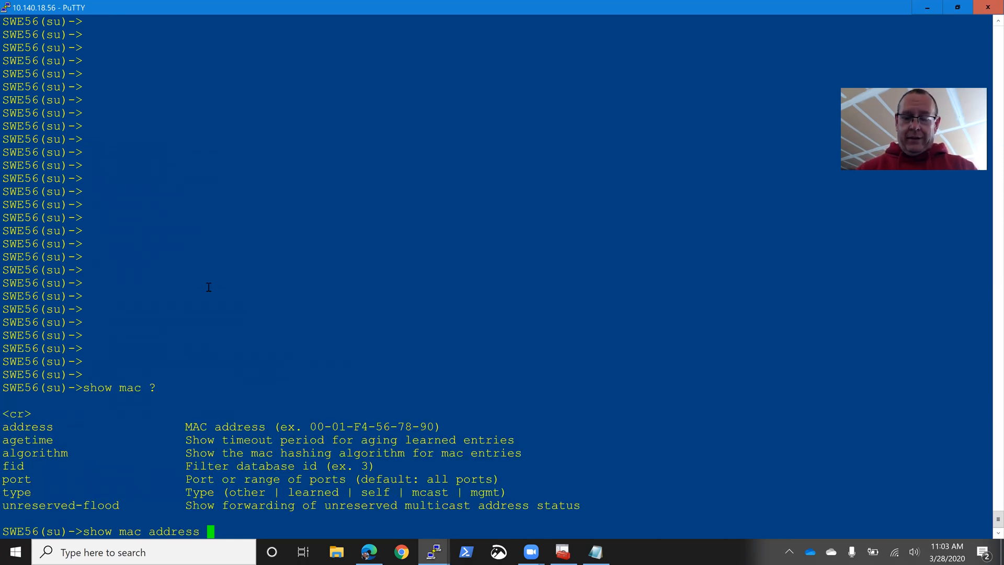
type("?")
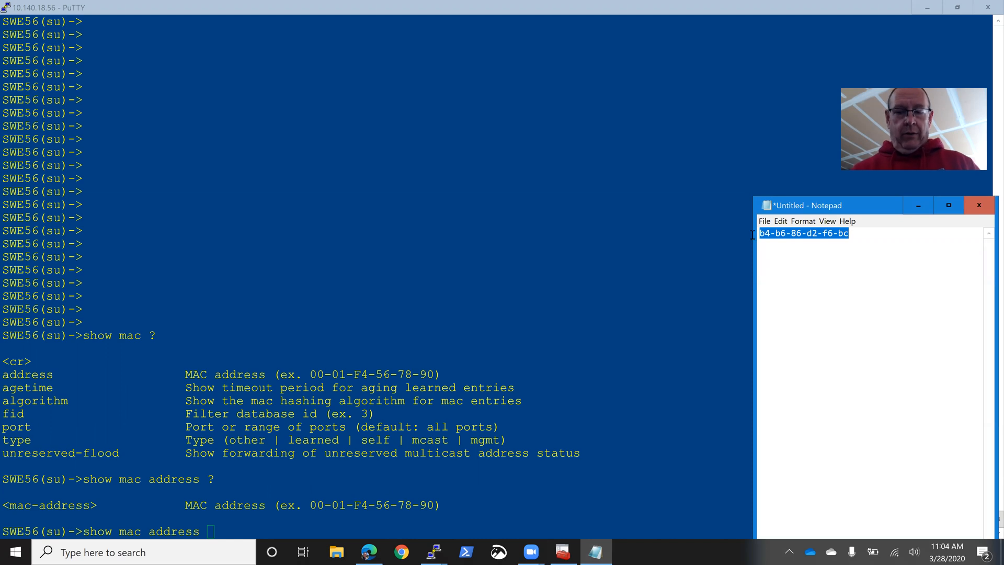
type("b4-b6-86-d2-f6-bc")
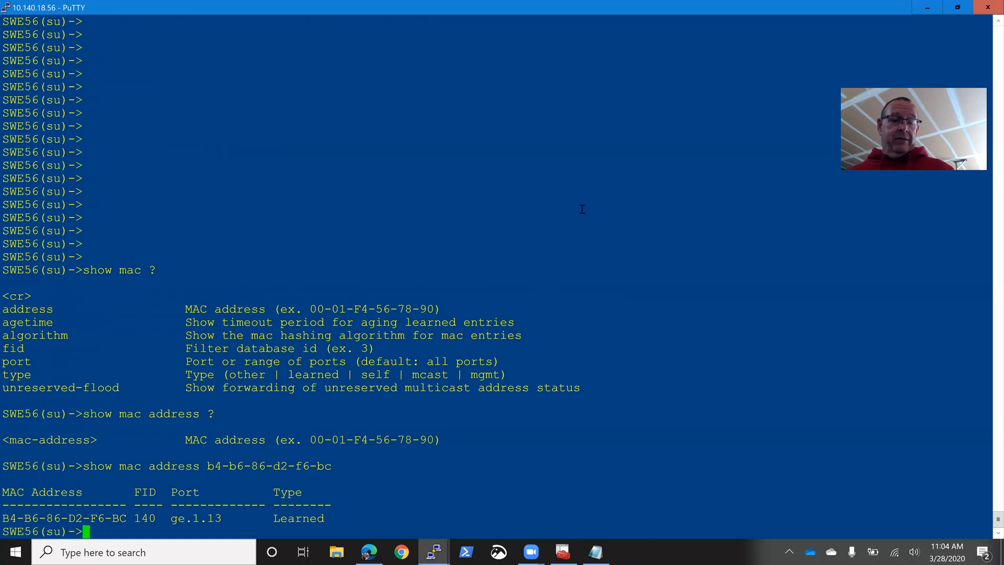
Step: Show LLDP remote-info for ge.1.13, revealing SW18 on port 12, and switch to the SW18 session
type("s")
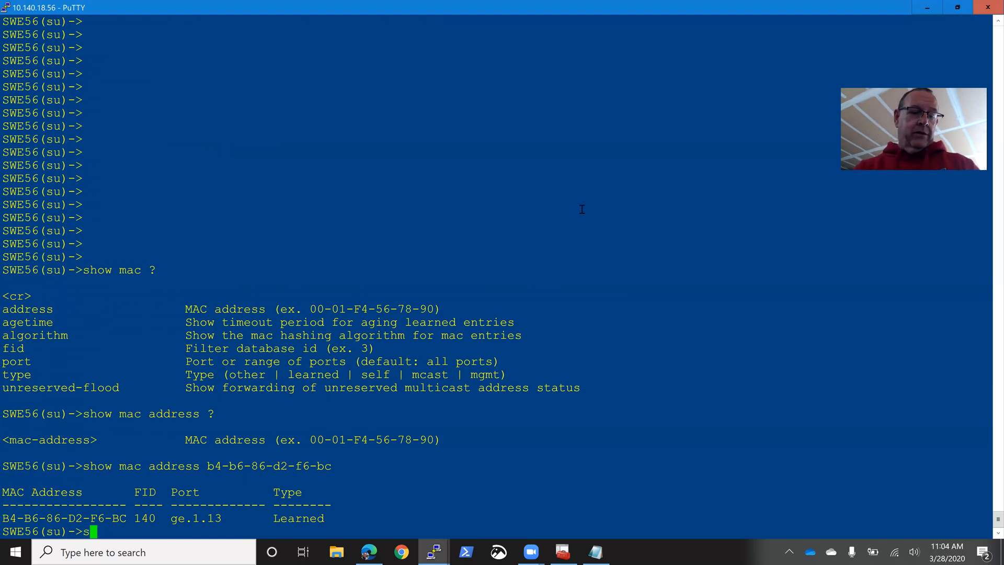
type("how lldp")
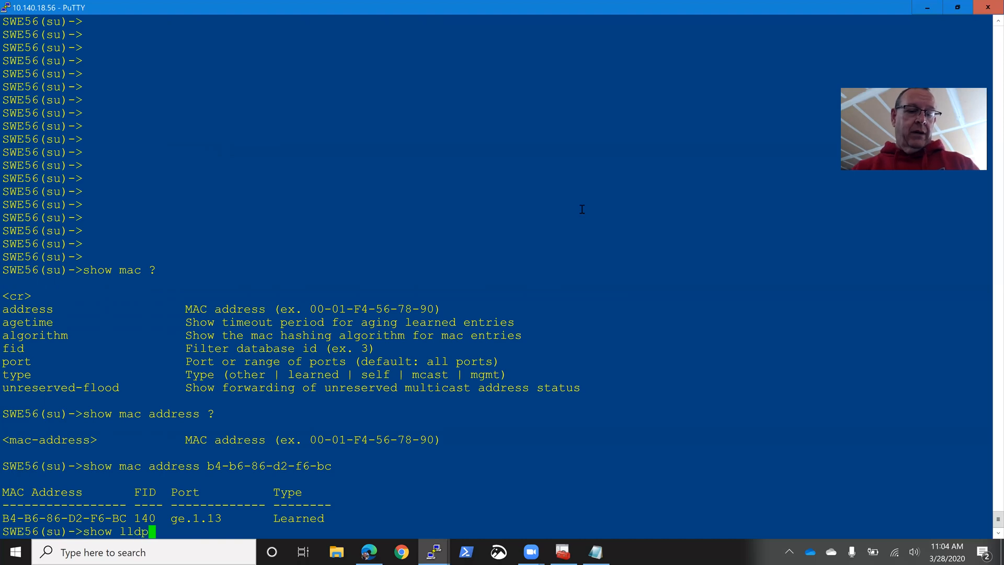
type("port remote-info")
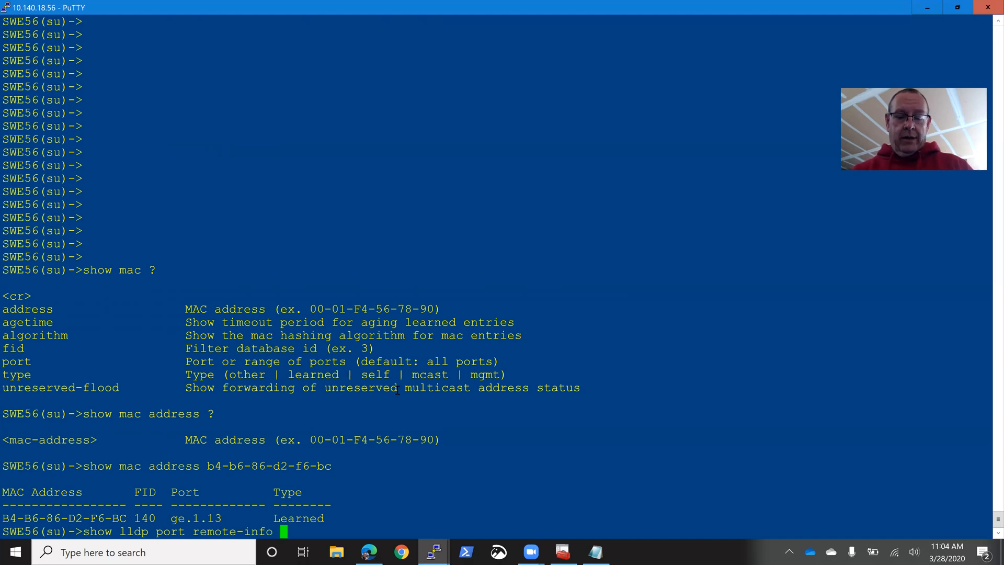
type("ge.1.13")
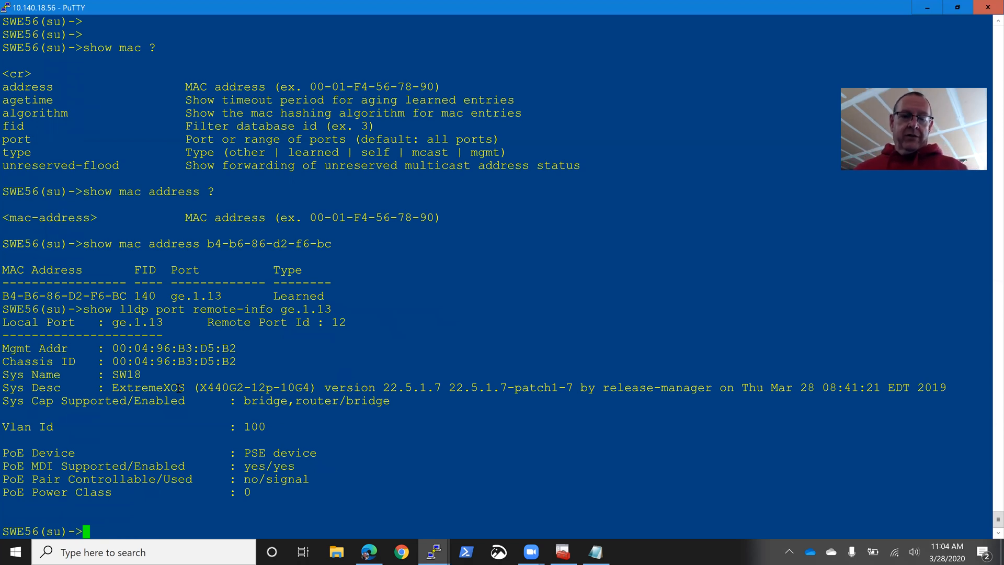
key("alt+tab")
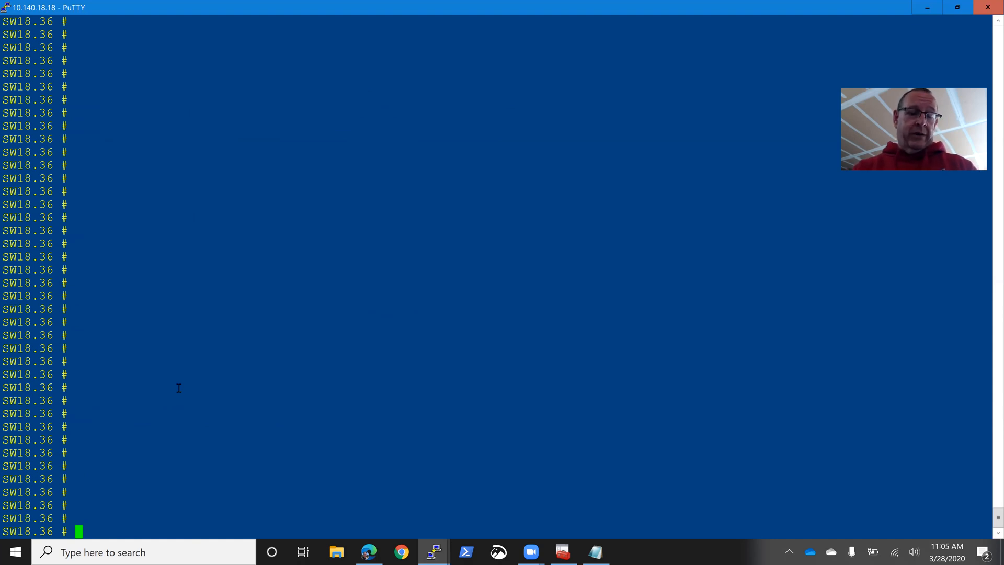
Step: On SW18, run 'show nodealias mac b4-b6-86-d2-f6-bc', showing port 3, VLAN 140, IP 172.31.138.136
type("show nodea")
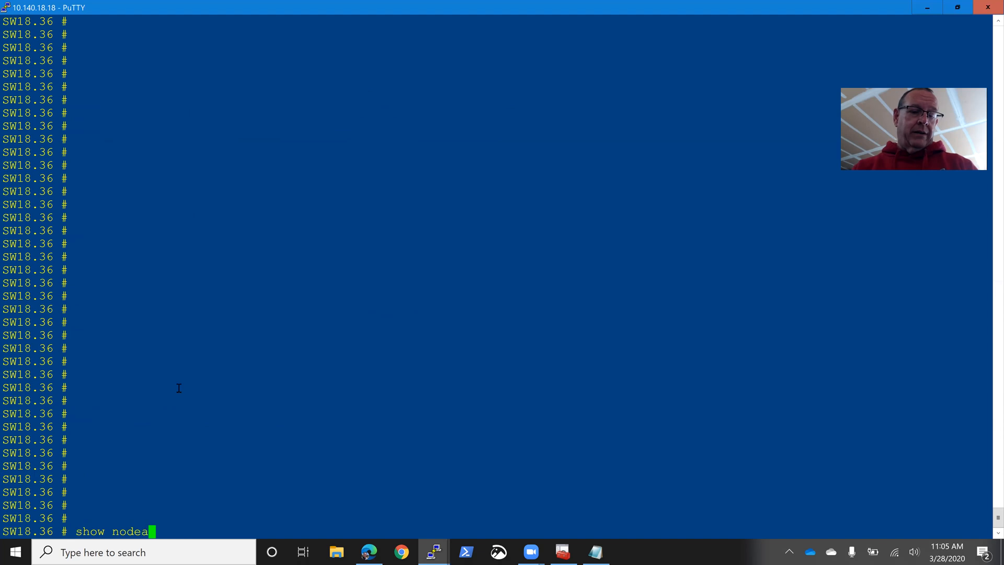
type("lias")
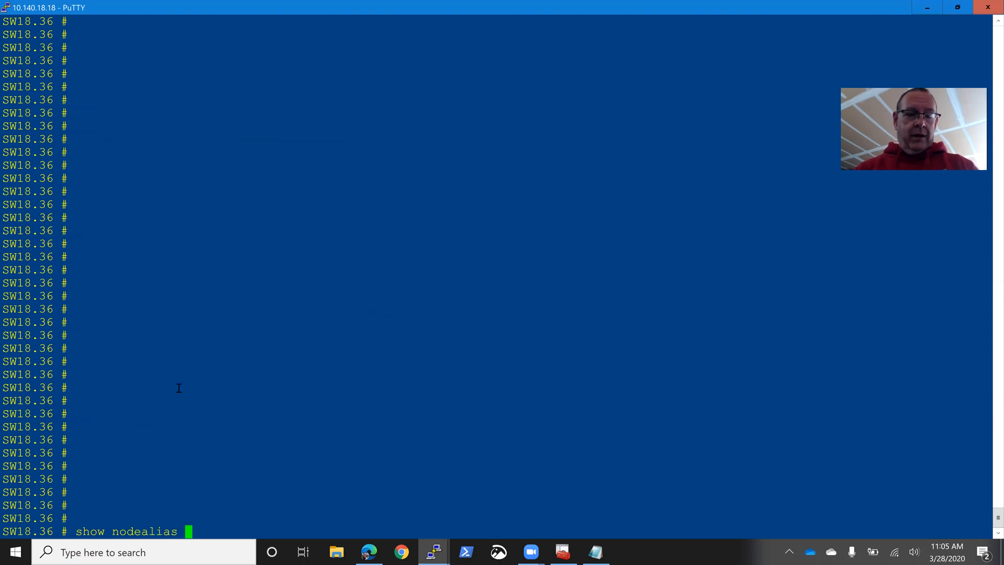
type("?")
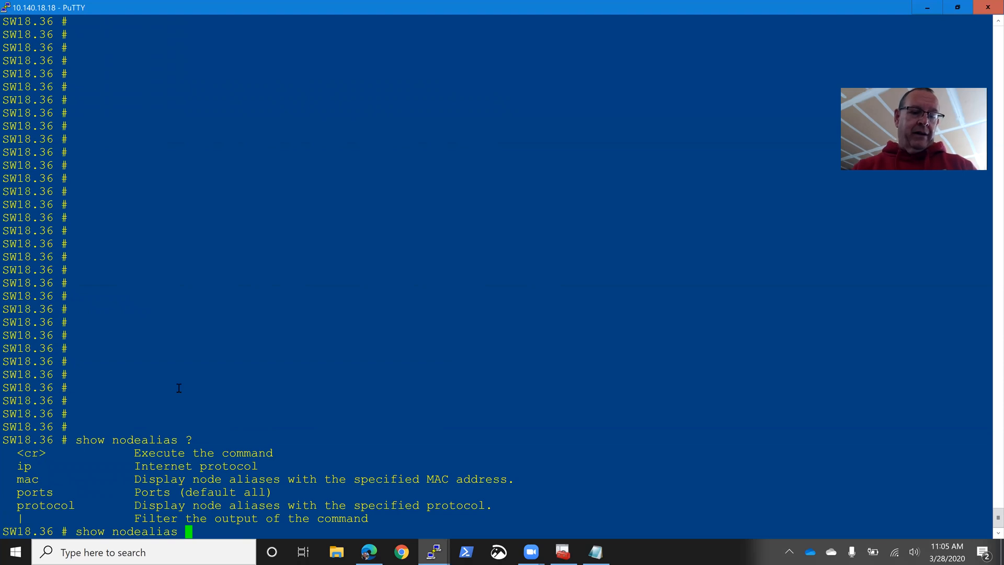
type("mac")
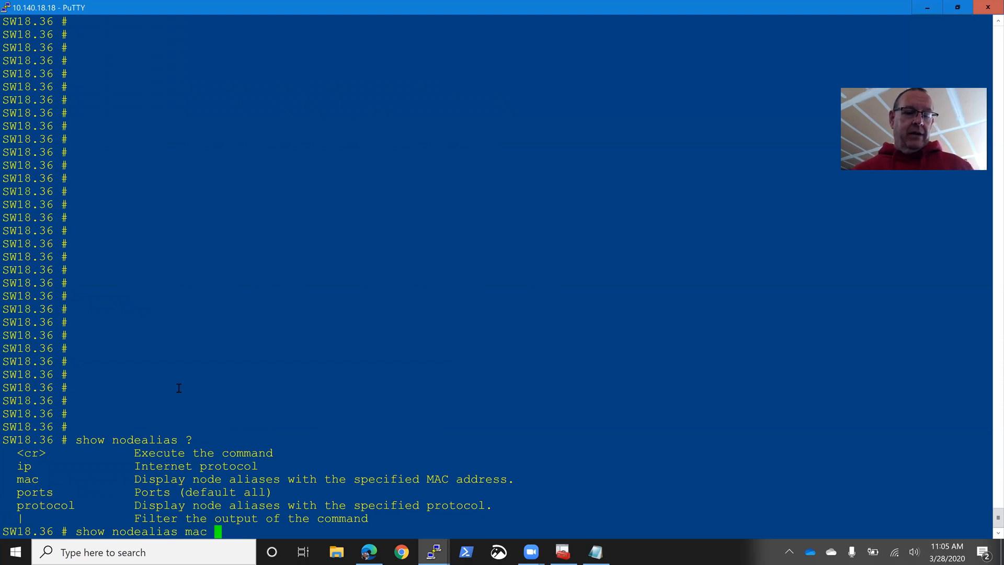
type("b4-b6-86-d2-f6-bc")
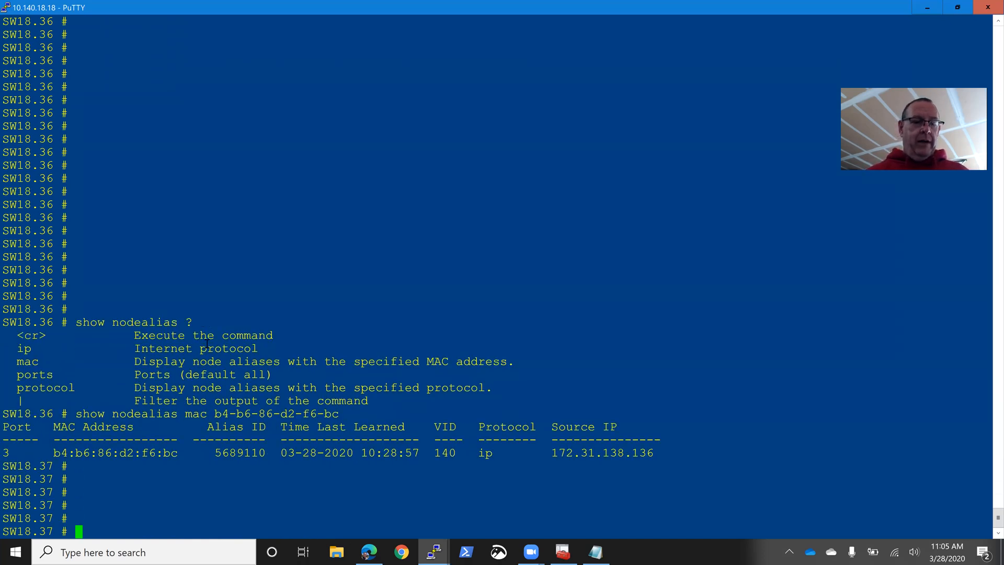
scroll("down", 3)
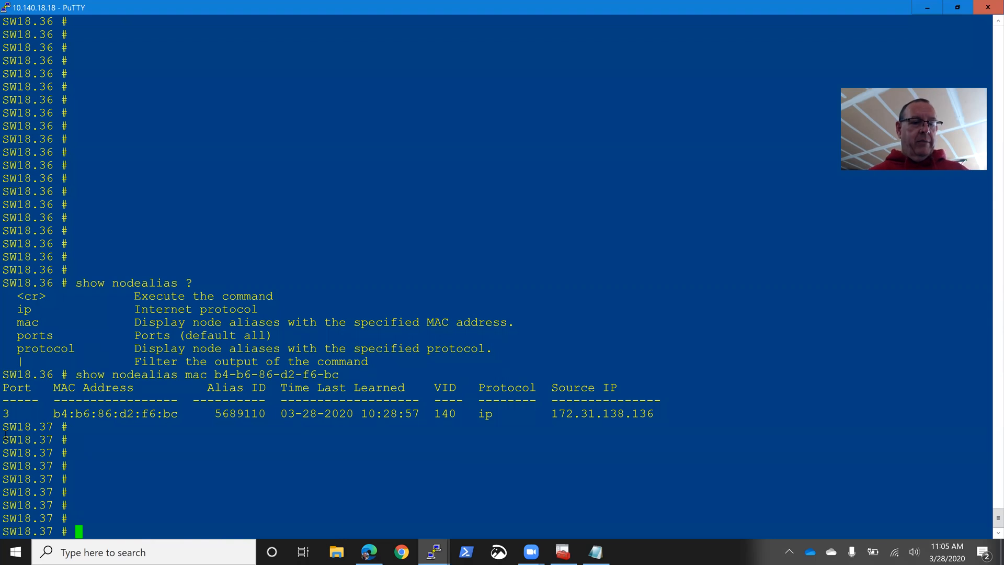
mouse_move(7, 413)
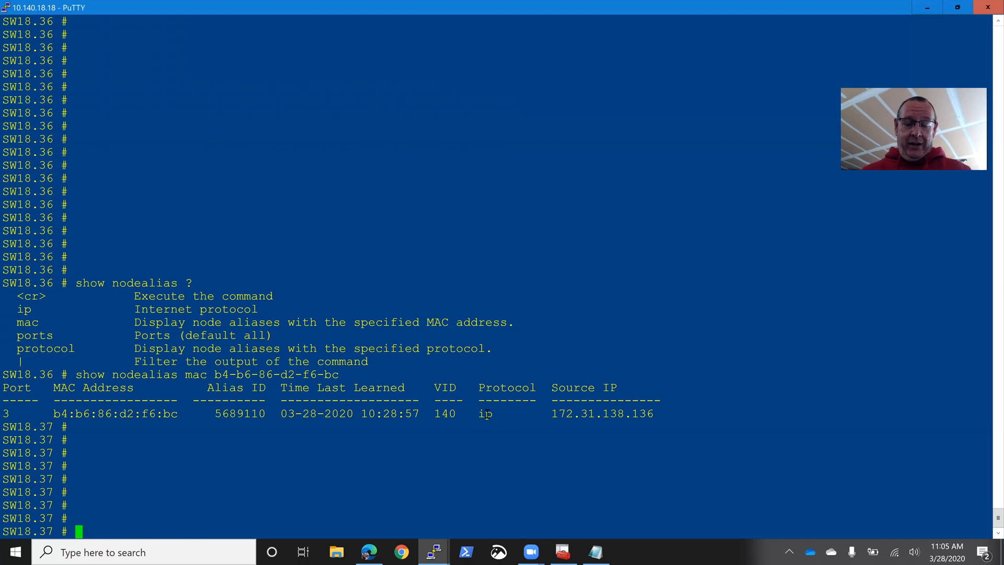
Step: After checking 'show neigh?' options, run 'show lldp neighbors' and mark SEP0038DFB56390.SJGH.local on port 3
type("show neighbor-discovery")
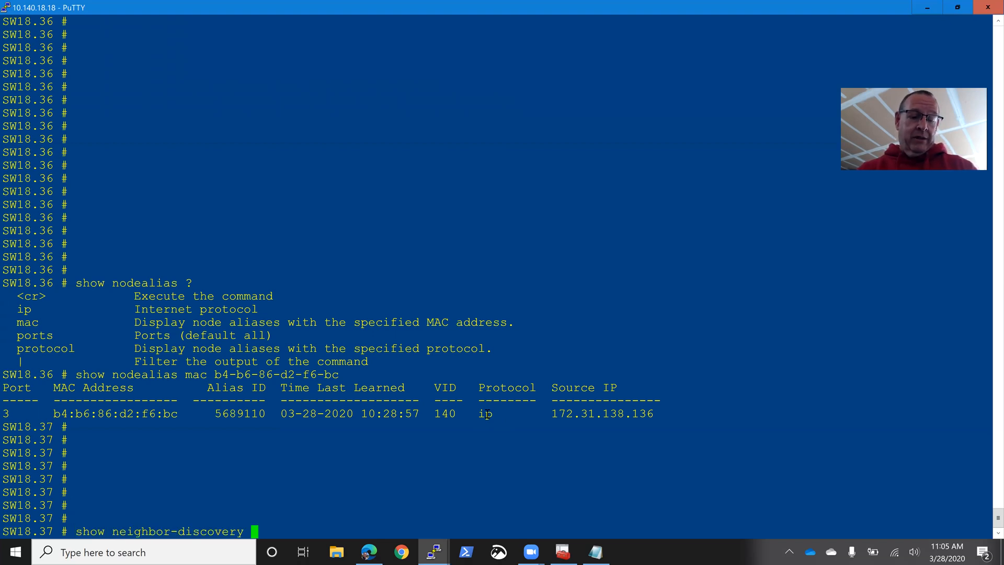
key("BackSpace")
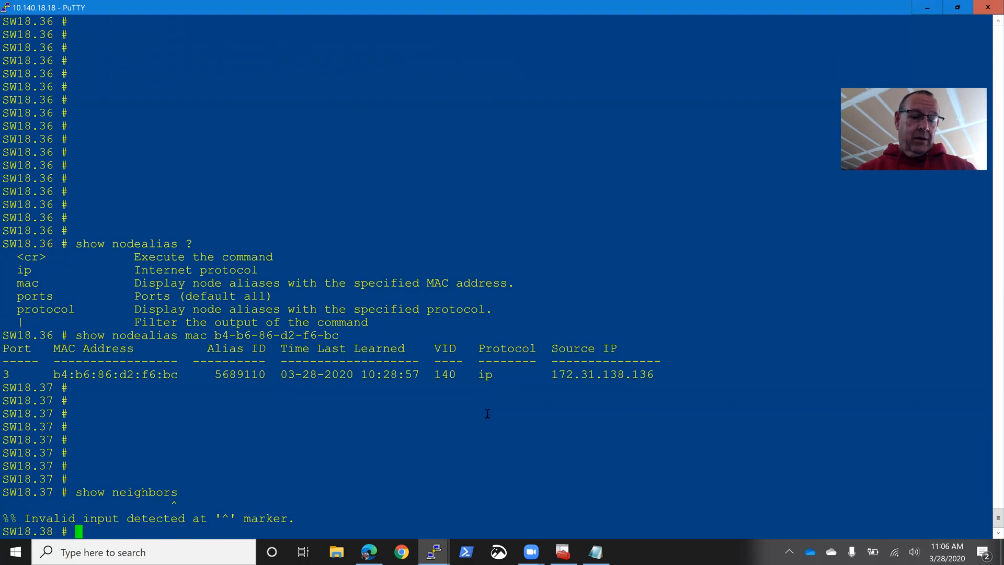
type("show neighbor")
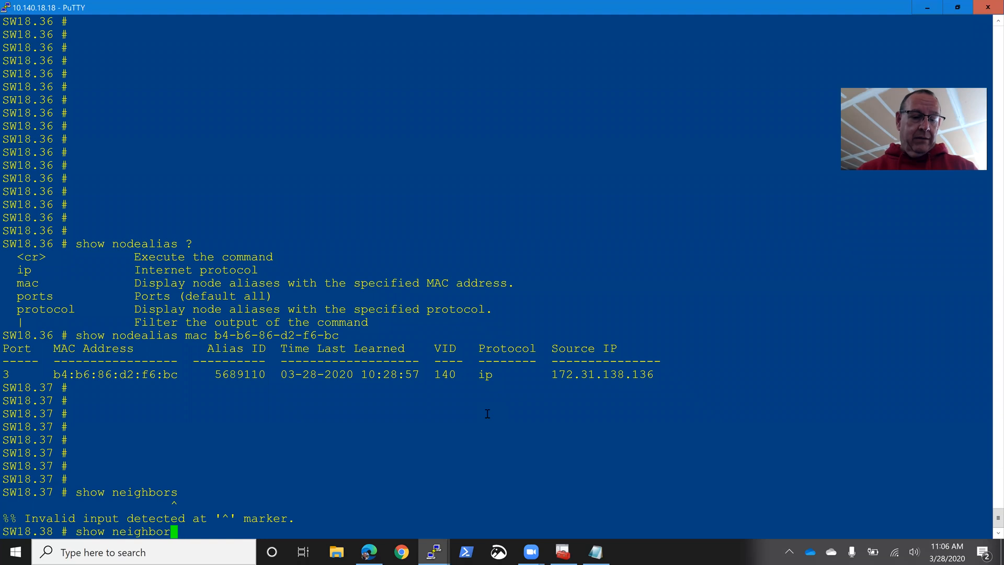
key("BackSpace")
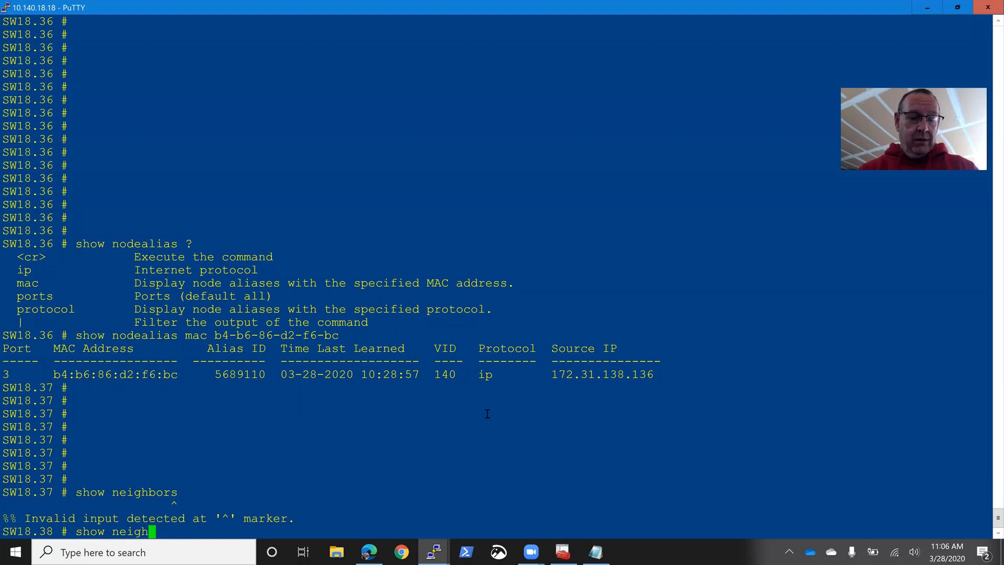
type("?")
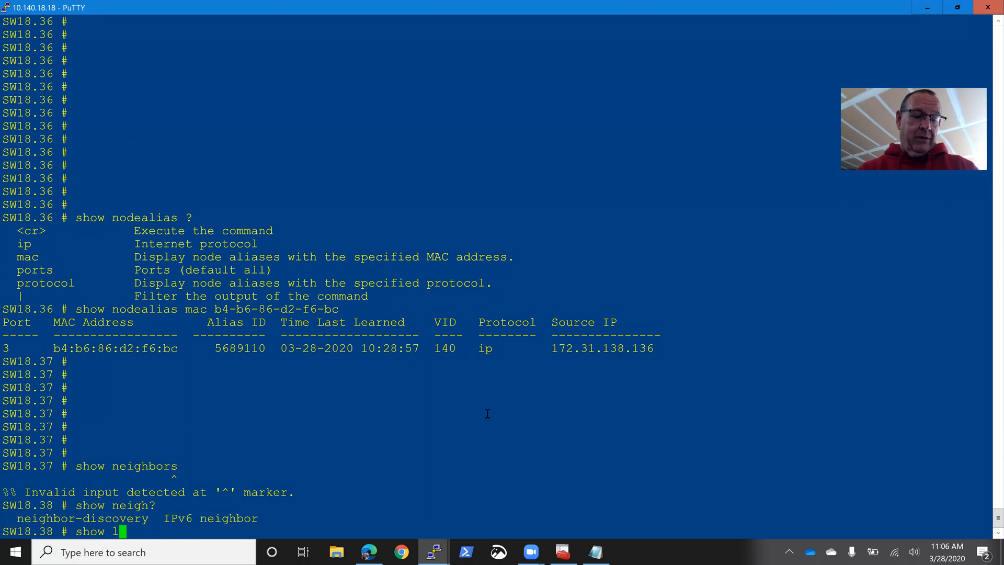
type("ldp neighbors")
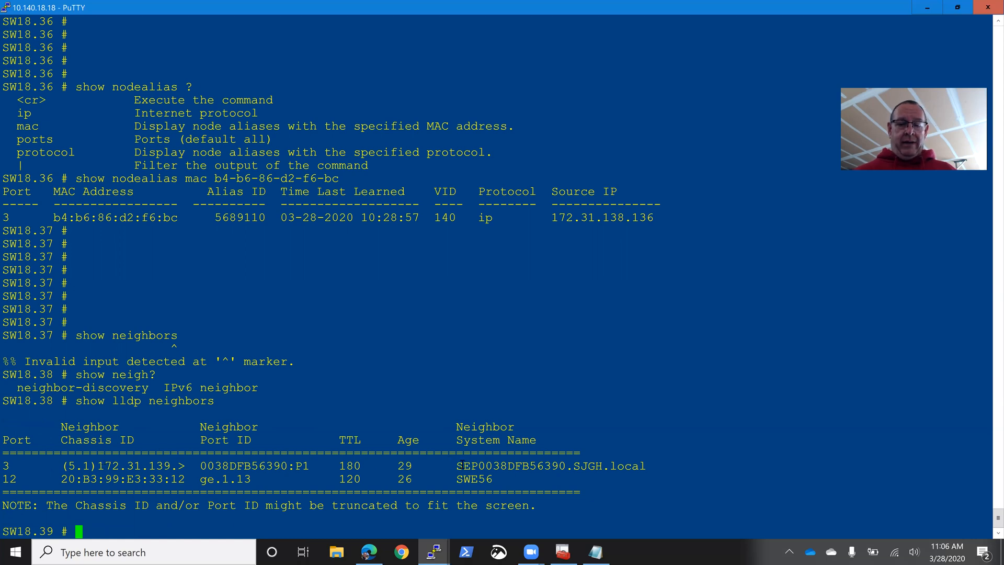
double_click(487, 466)
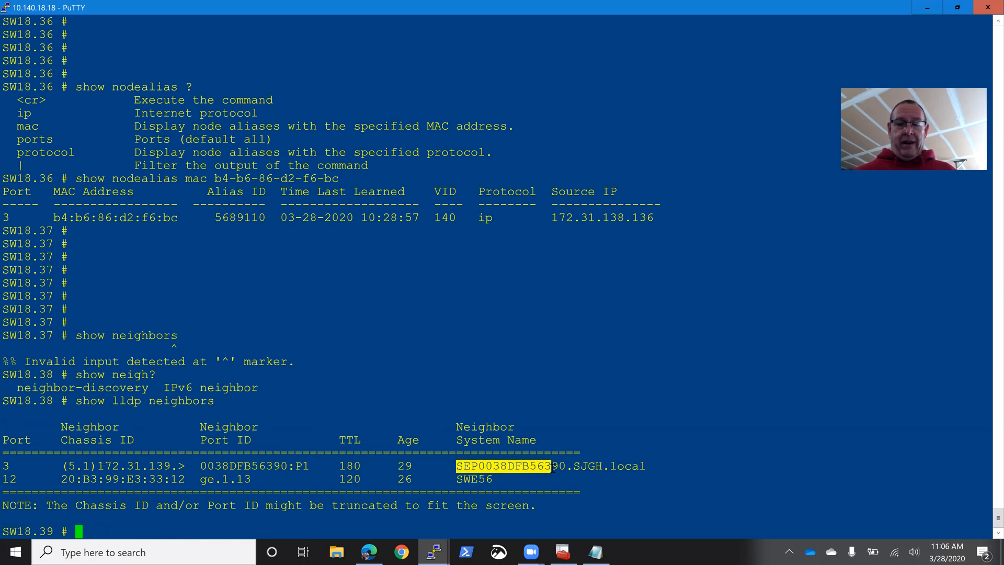